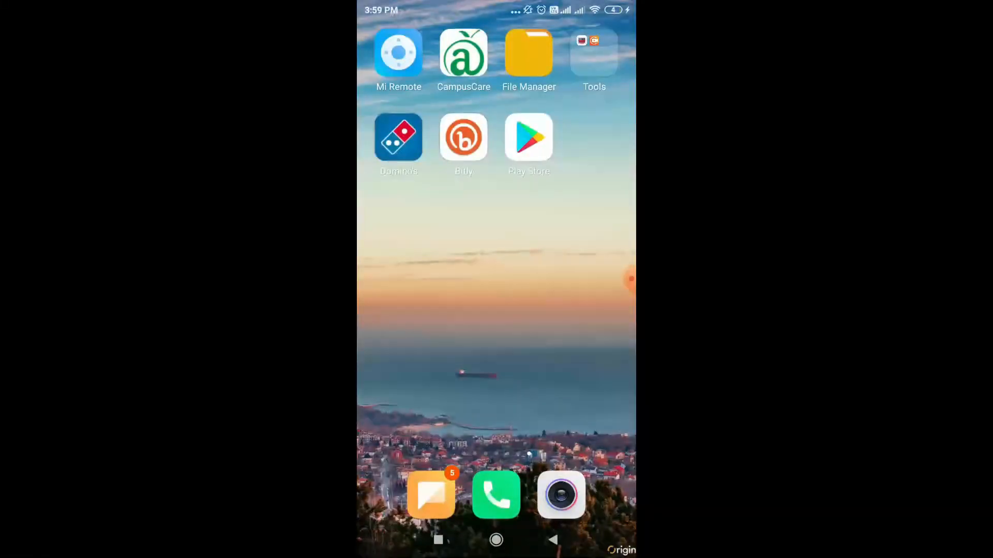
Search the Play Store for 'flipl' to bring up the Fliplearn app listing
{"action": "left_click", "coordinate": [528, 136]}
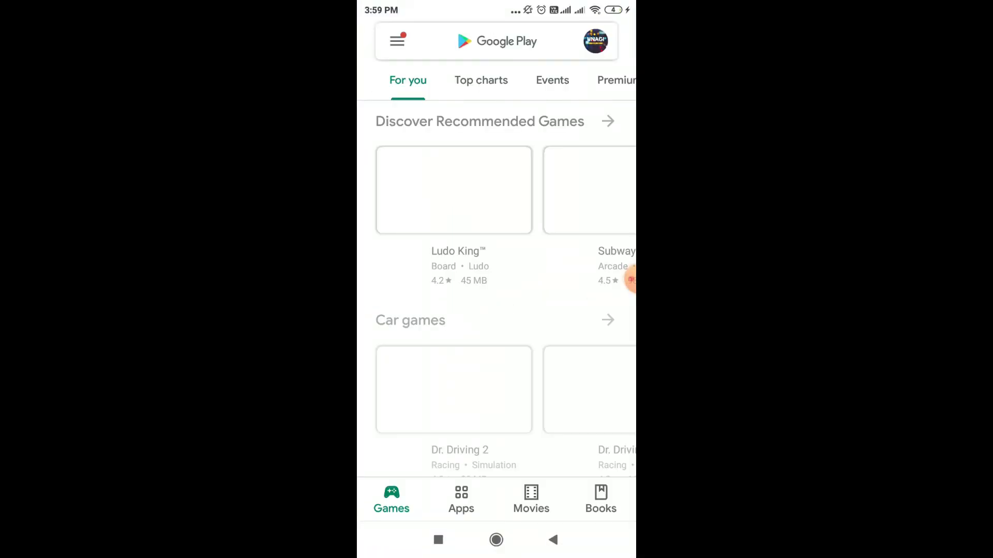
{"action": "type", "text": "fliplearm"}
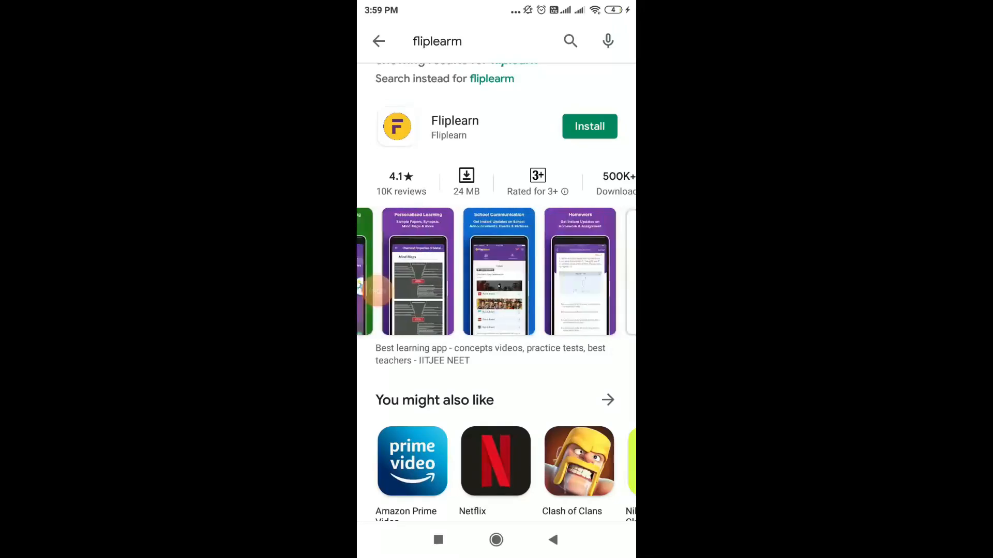
Install Fliplearn and advance through its intro slides to the sign-in screen
{"action": "left_click", "coordinate": [589, 126]}
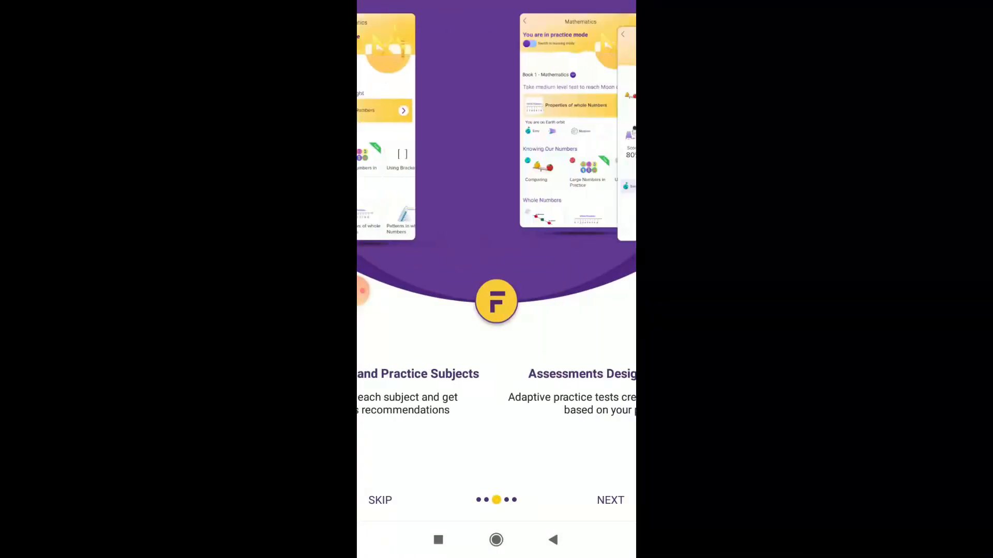
{"action": "left_click", "coordinate": [609, 500]}
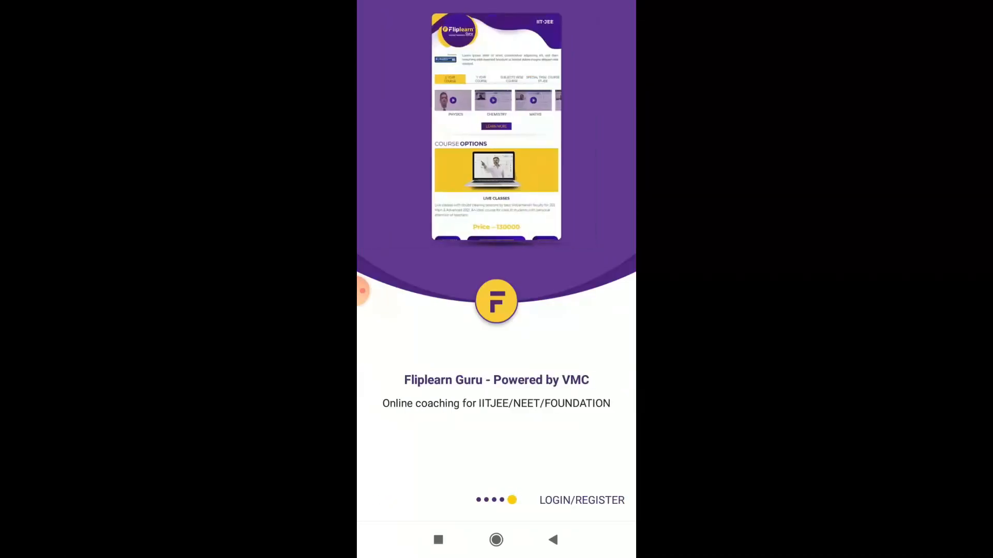
{"action": "left_click", "coordinate": [580, 501]}
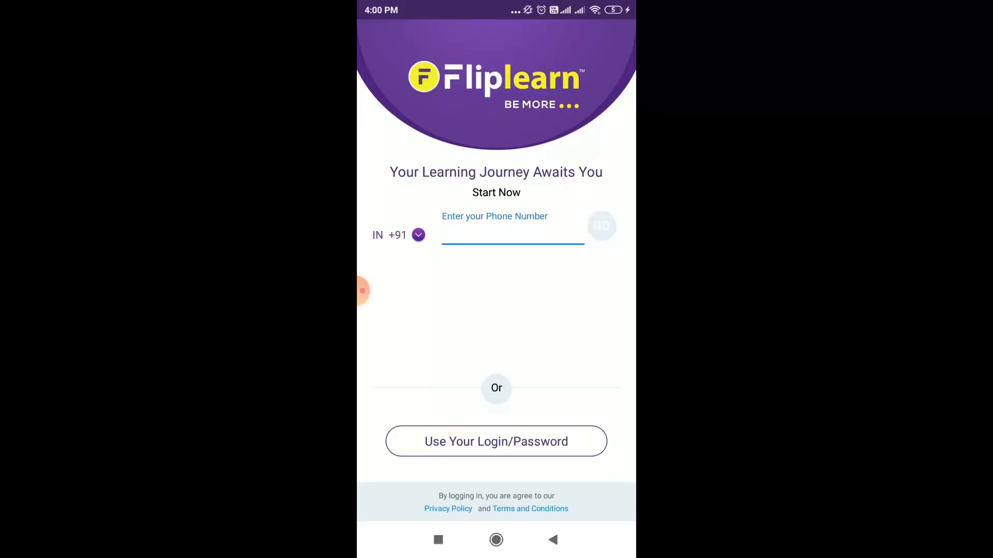
Sign in with Login ID and Password to reach the student home dashboard
{"action": "left_click", "coordinate": [496, 442]}
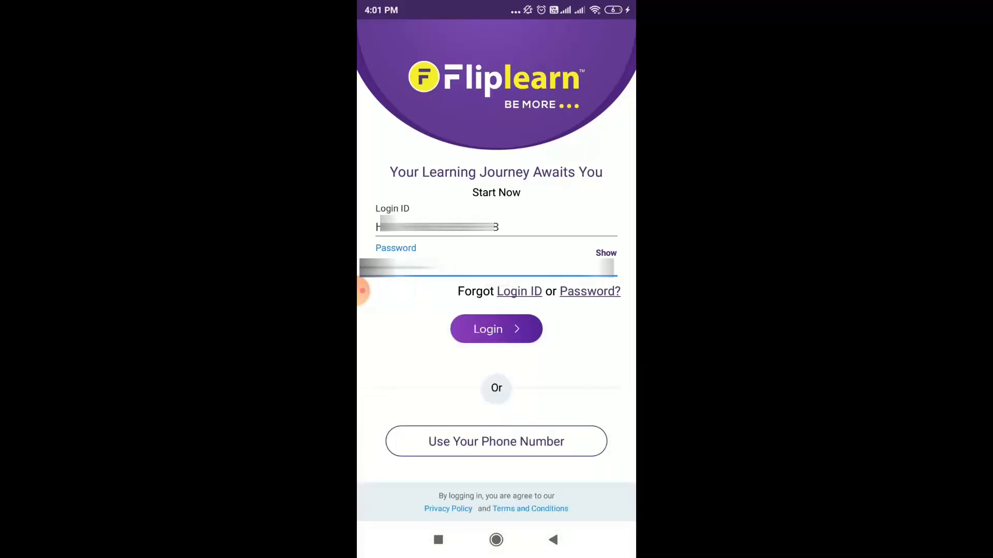
{"action": "left_click", "coordinate": [495, 329]}
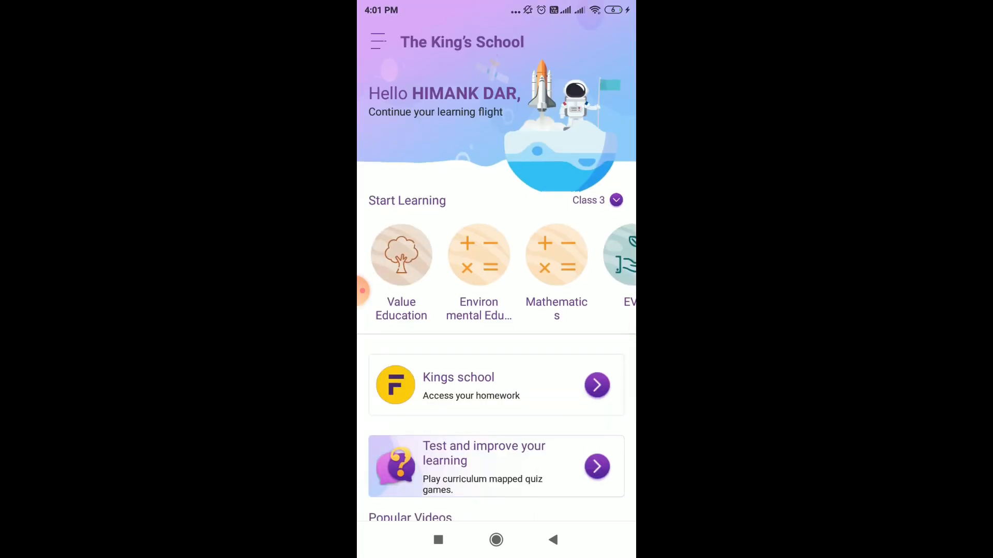
{"action": "scroll", "scroll_direction": "down", "scroll_amount": 3}
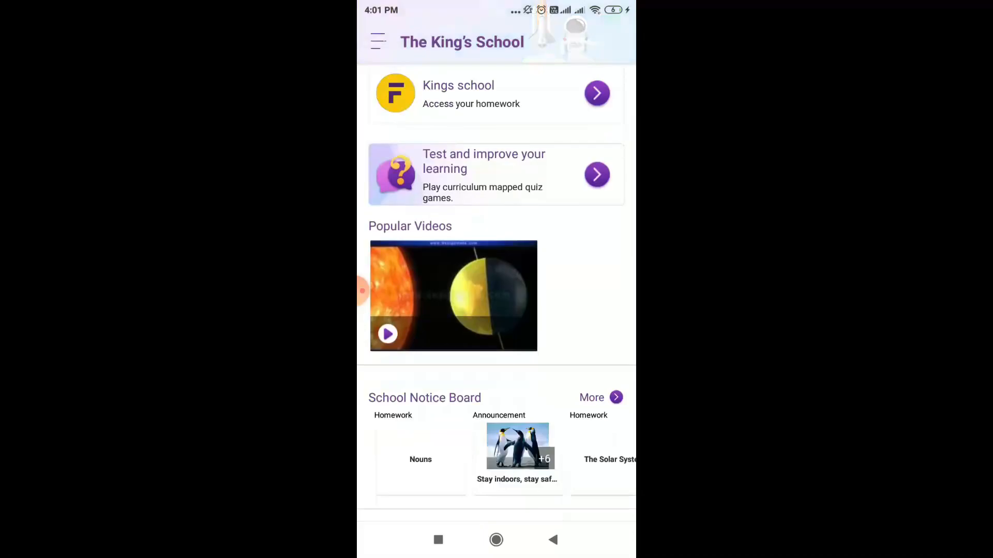
{"action": "scroll", "scroll_direction": "down", "scroll_amount": 3}
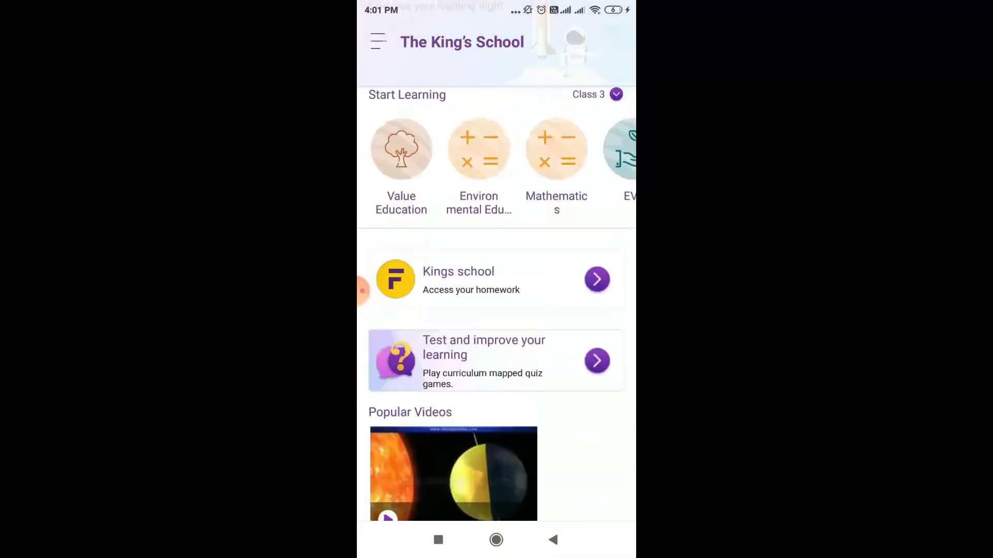
{"action": "left_click", "coordinate": [378, 41]}
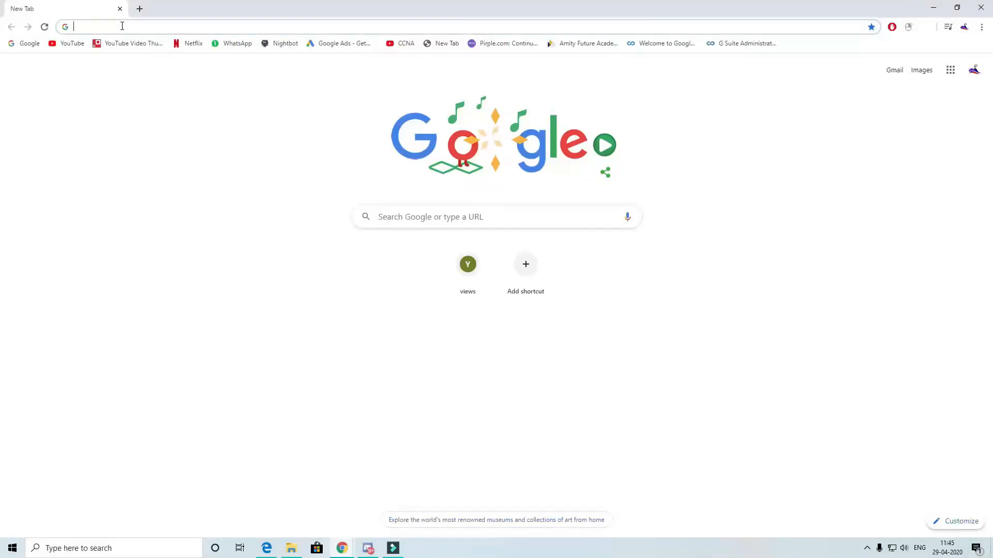
Load fliplearn.com in the browser and look down the homepage
{"action": "type", "text": "fliplearn.com"}
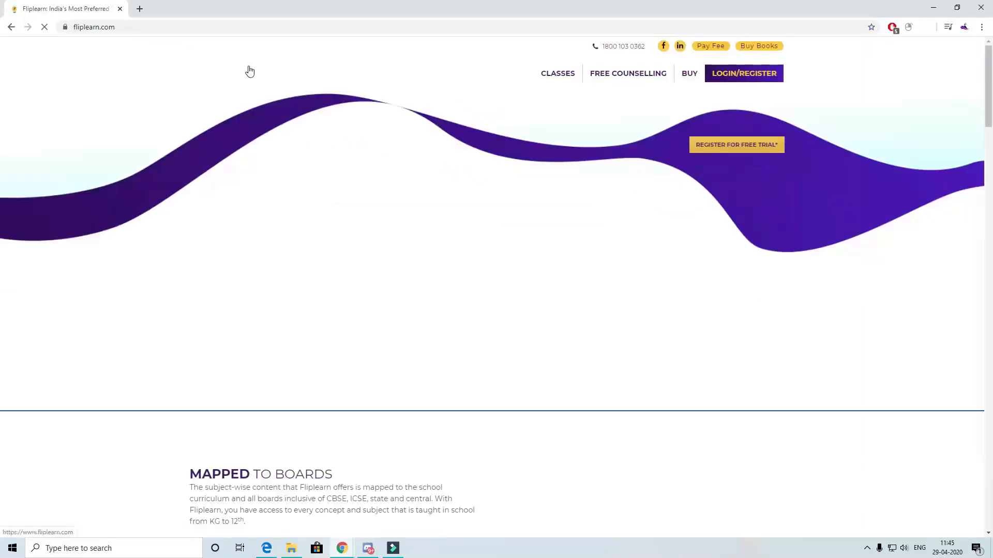
{"action": "scroll", "scroll_direction": "down", "scroll_amount": 3}
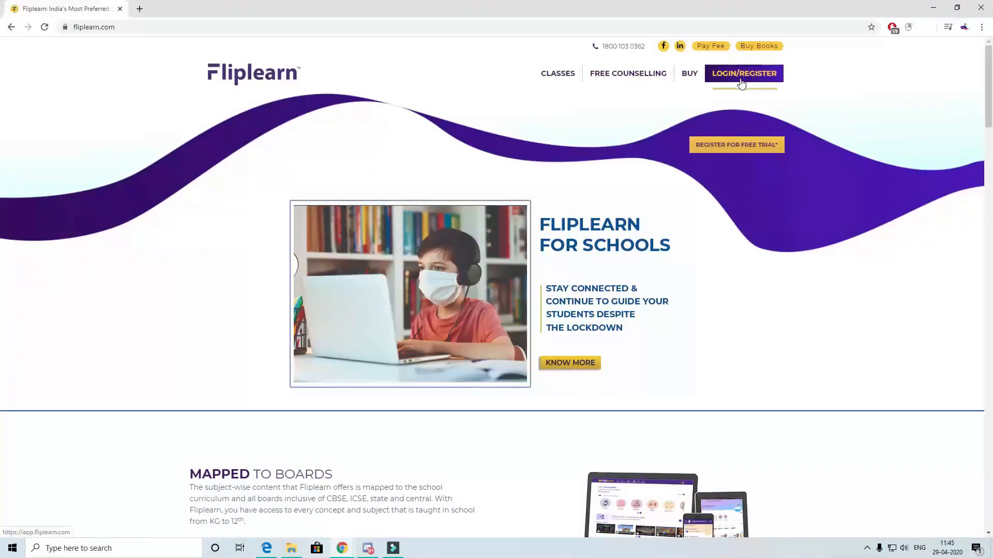
Go to the website sign-in and choose the login ID/Password method
{"action": "left_click", "coordinate": [743, 72]}
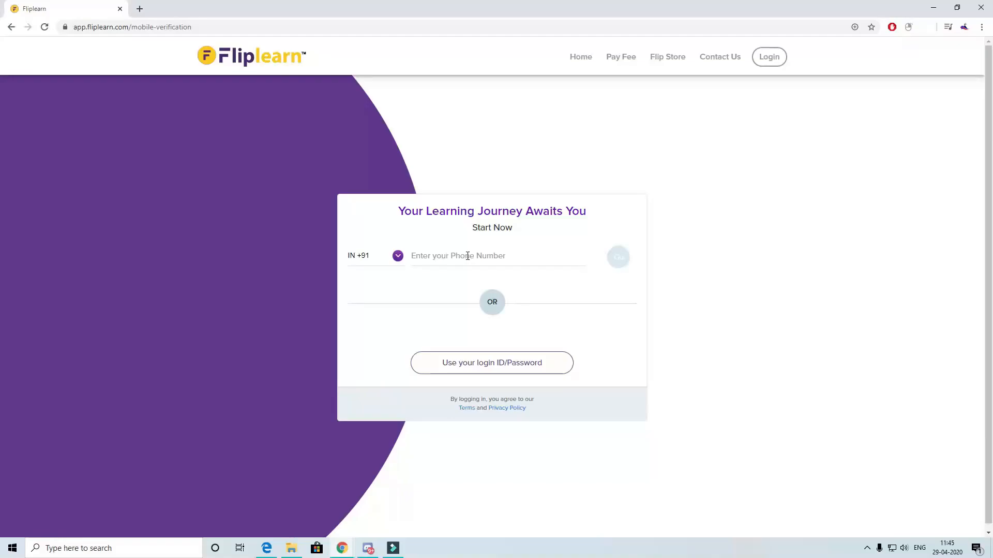
{"action": "left_click", "coordinate": [497, 255]}
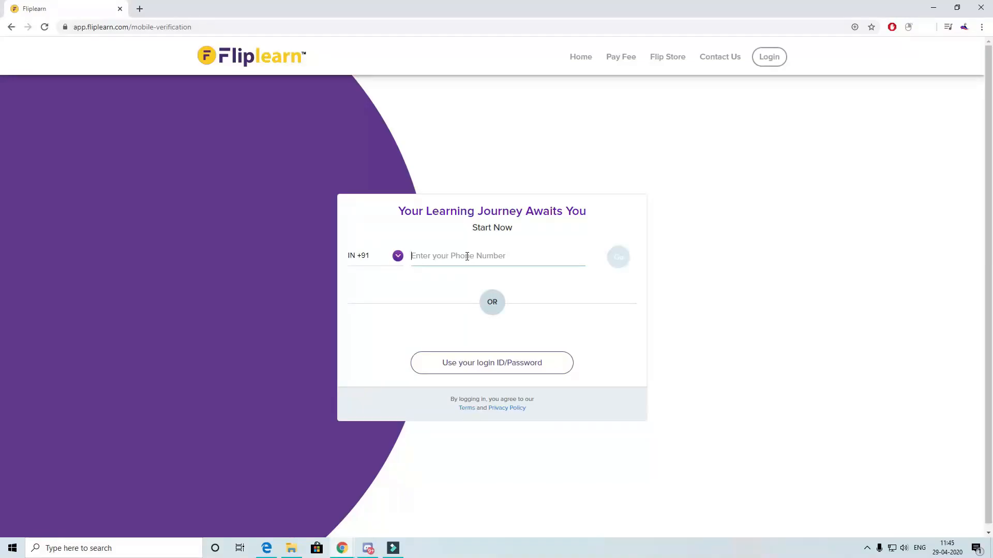
{"action": "left_click", "coordinate": [492, 362]}
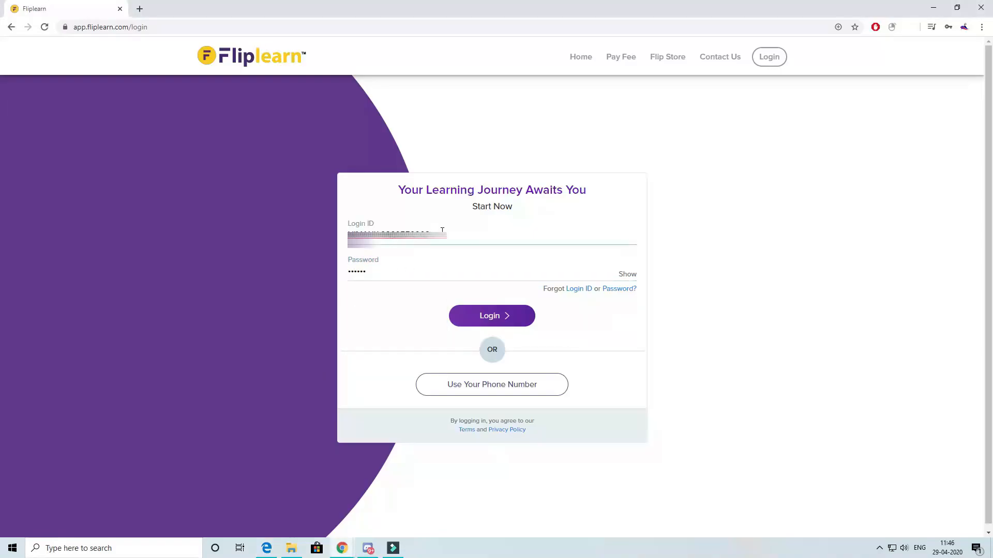
{"action": "mouse_move", "coordinate": [510, 317]}
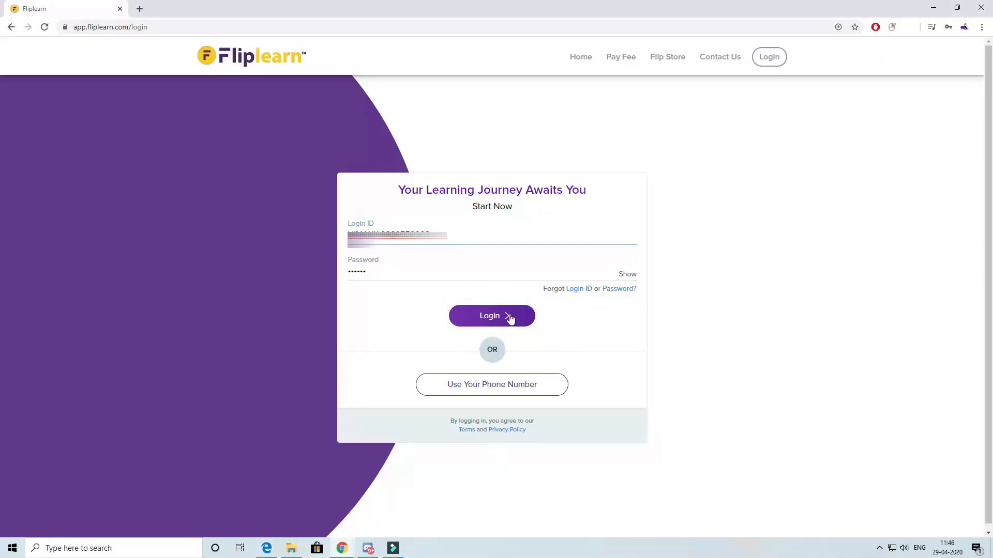
Submit the credentials and select the Student profile at The King's School
{"action": "left_click", "coordinate": [491, 317]}
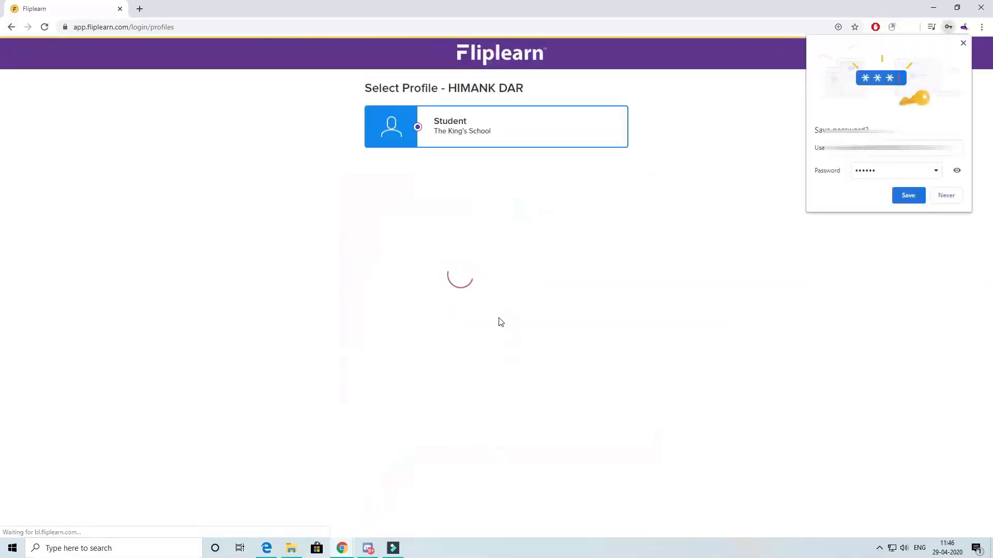
{"action": "left_click", "coordinate": [496, 126]}
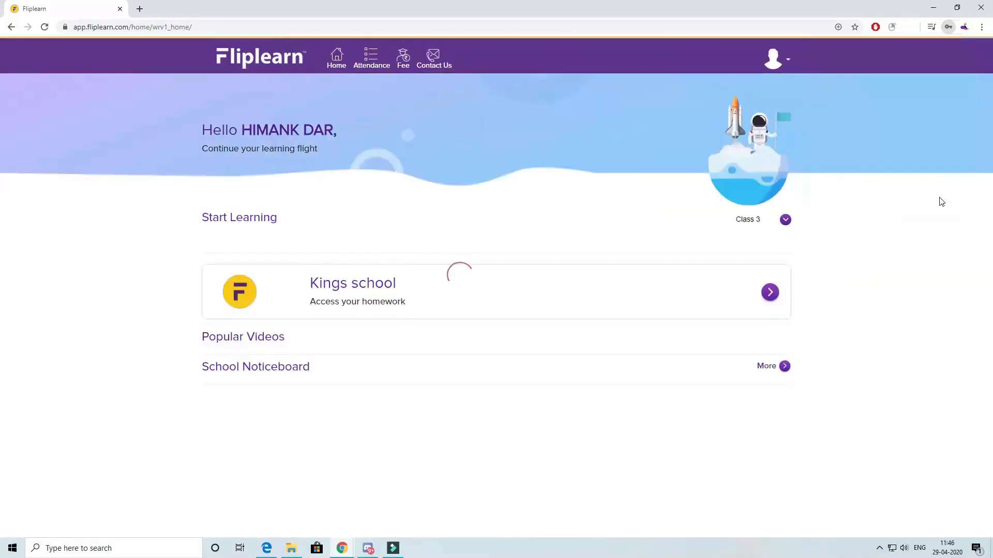